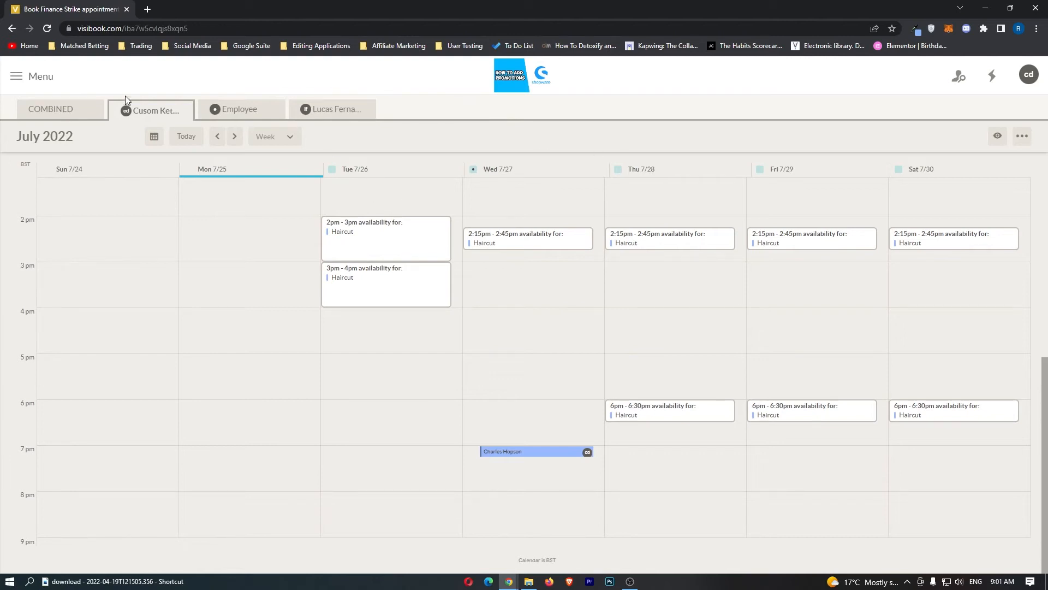
- Go from the booking calendar to the Finance Strike account's Settings page via the side menu
click(16, 76)
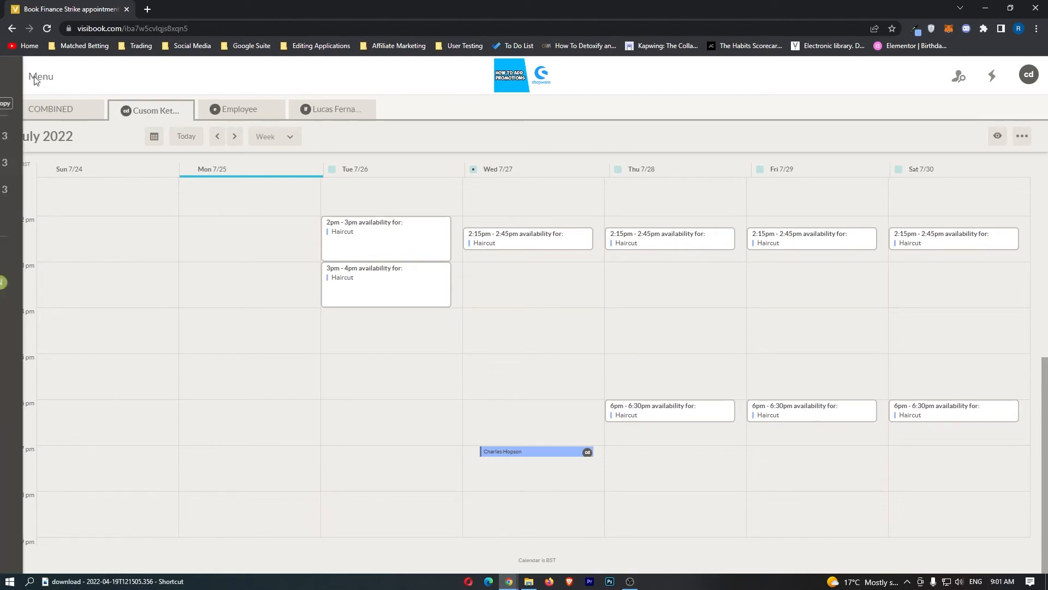
click(40, 77)
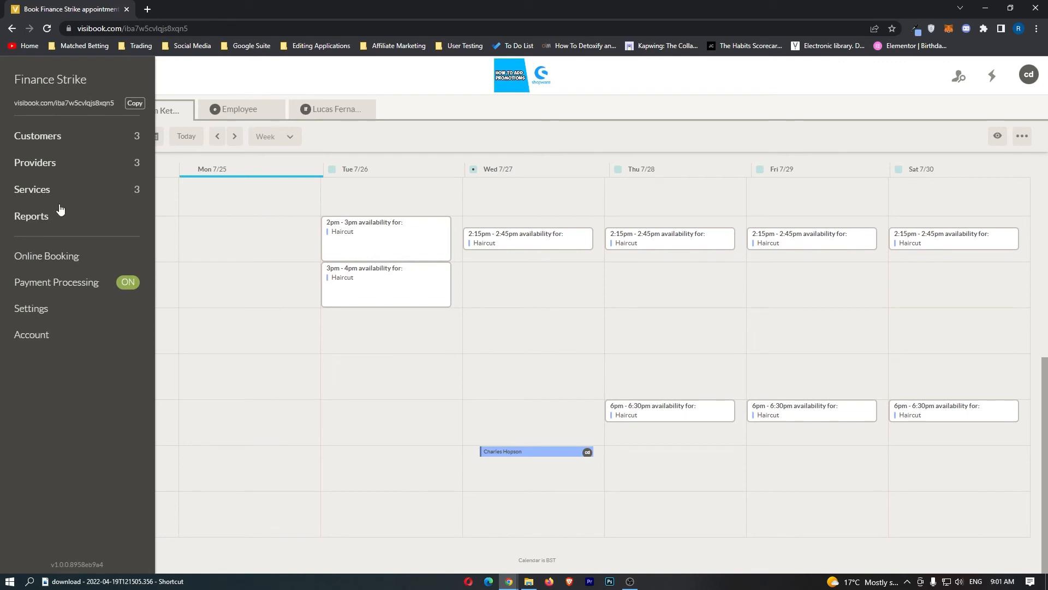
click(30, 308)
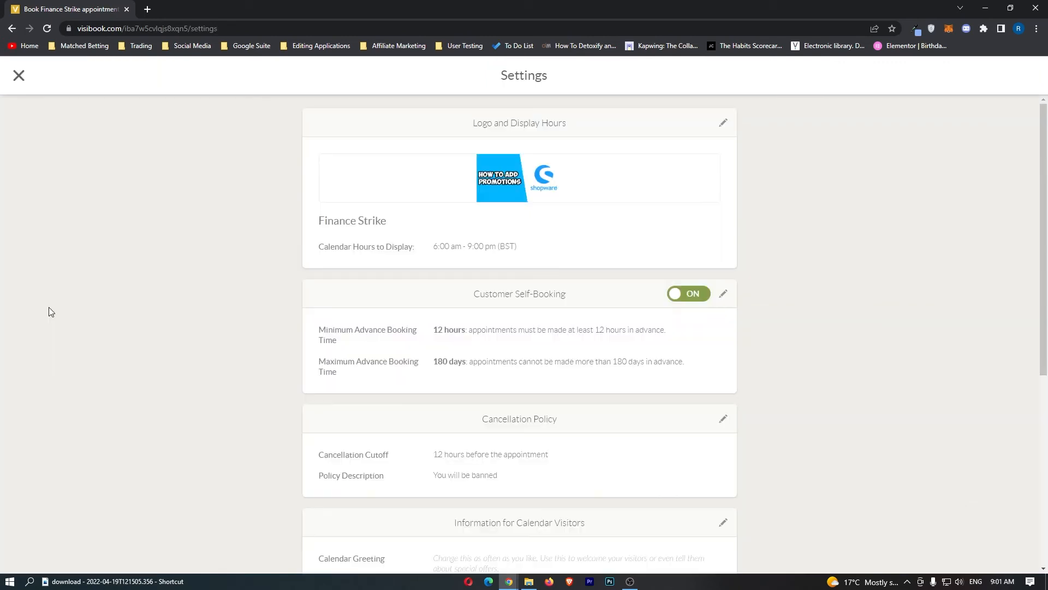
mouse_move(502, 108)
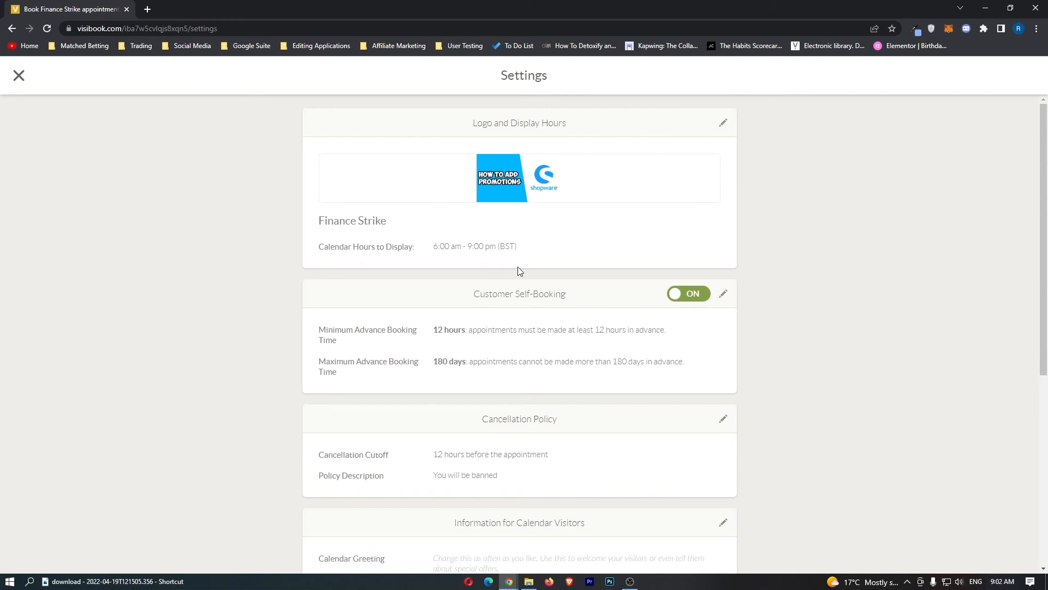
- Switch Customer Self-Booking to OFF so booking shows as disabled and changes save
click(688, 294)
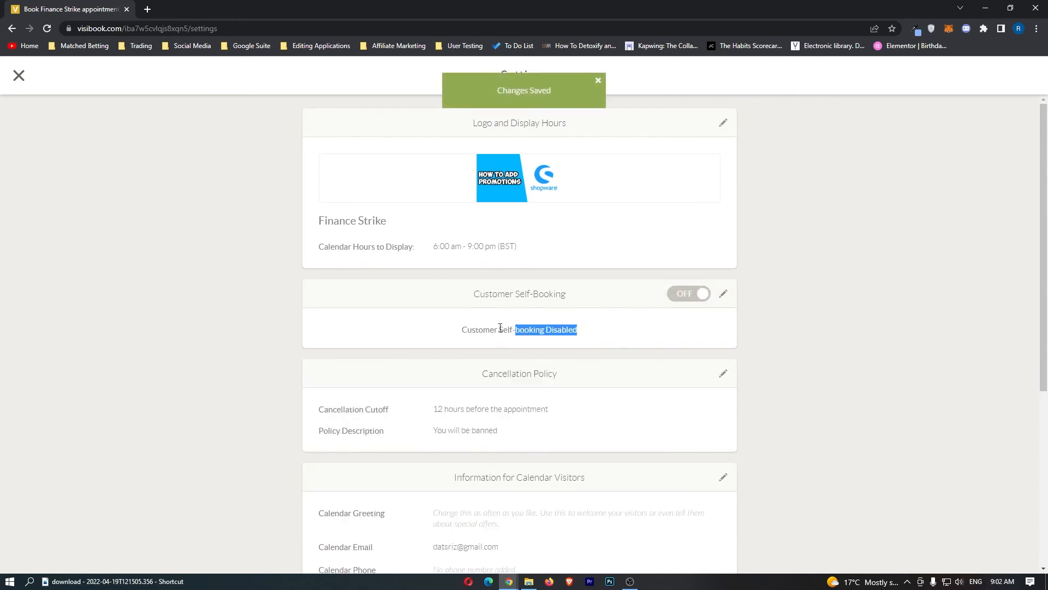